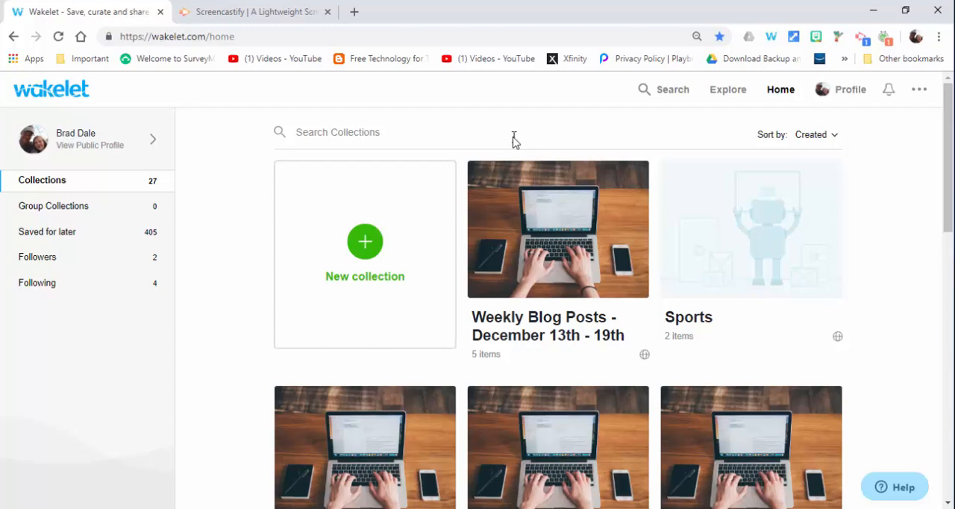
mouse_move(442, 123)
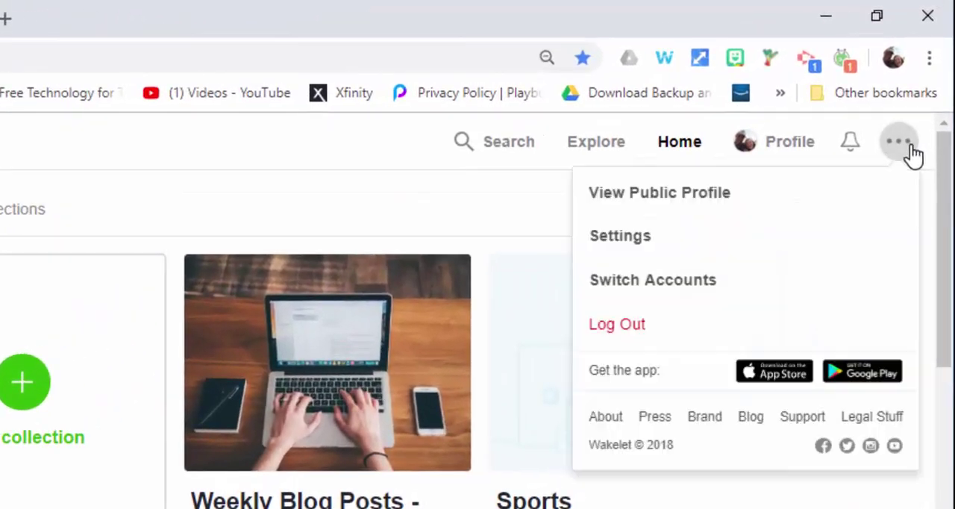
- Connect Screencastify from Settings > Apps and approve the connection so it shows as connected
left_click(621, 236)
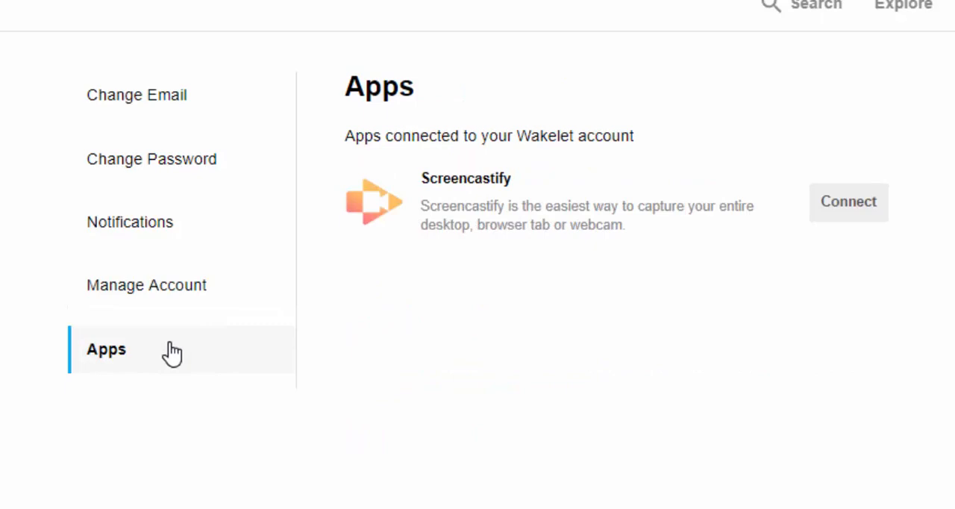
mouse_move(847, 216)
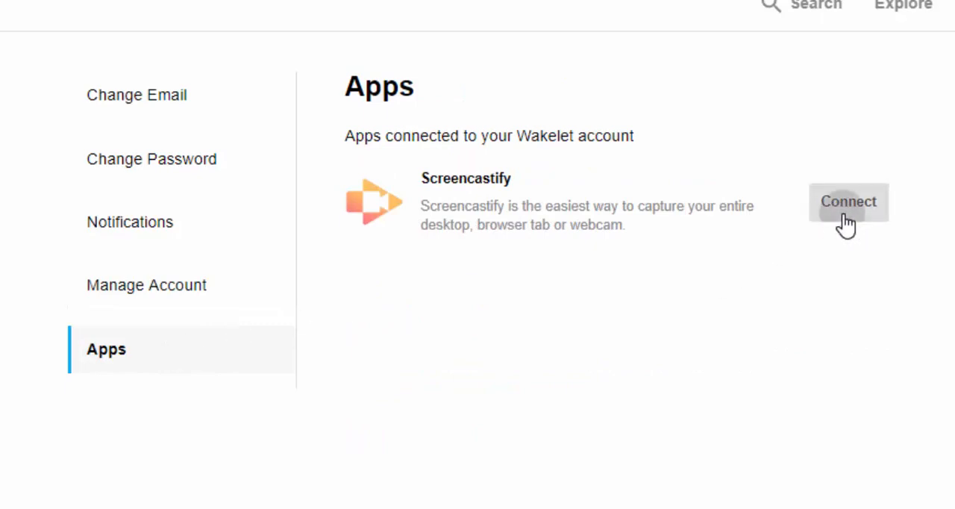
left_click(848, 202)
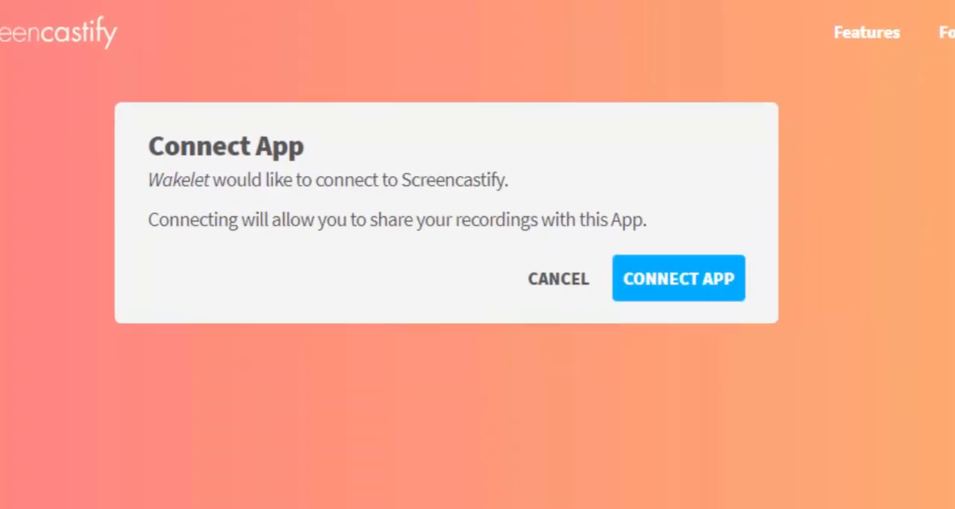
left_click(677, 277)
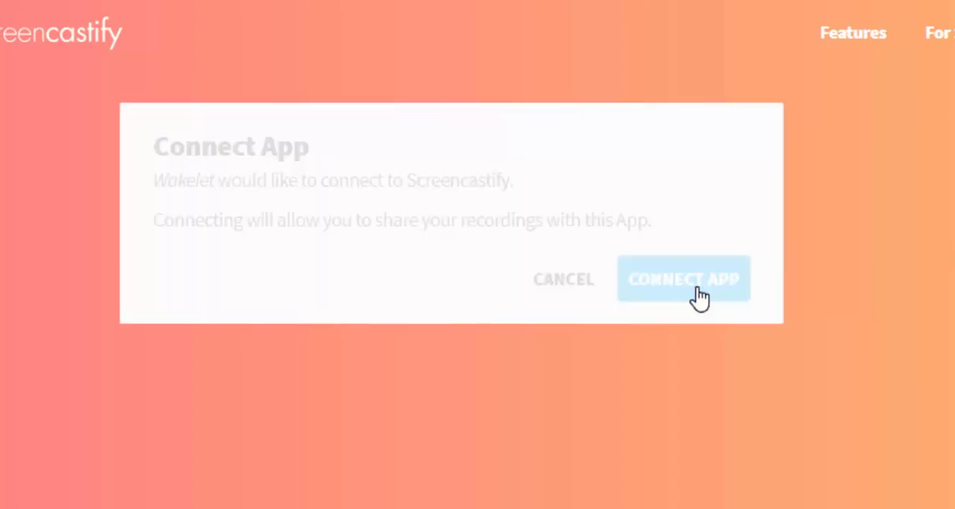
left_click(683, 278)
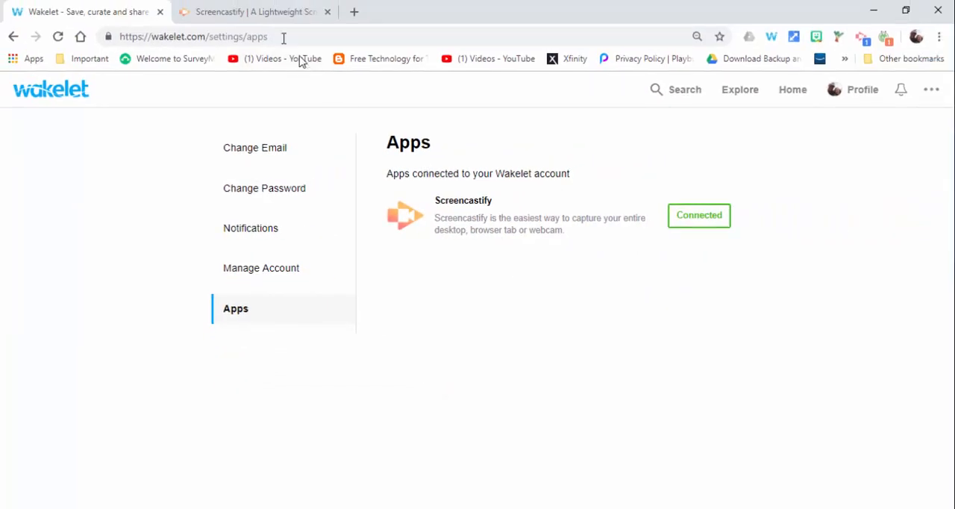
- Close the Screencastify website tab, leaving the Wakelet Apps settings page open
left_click(254, 12)
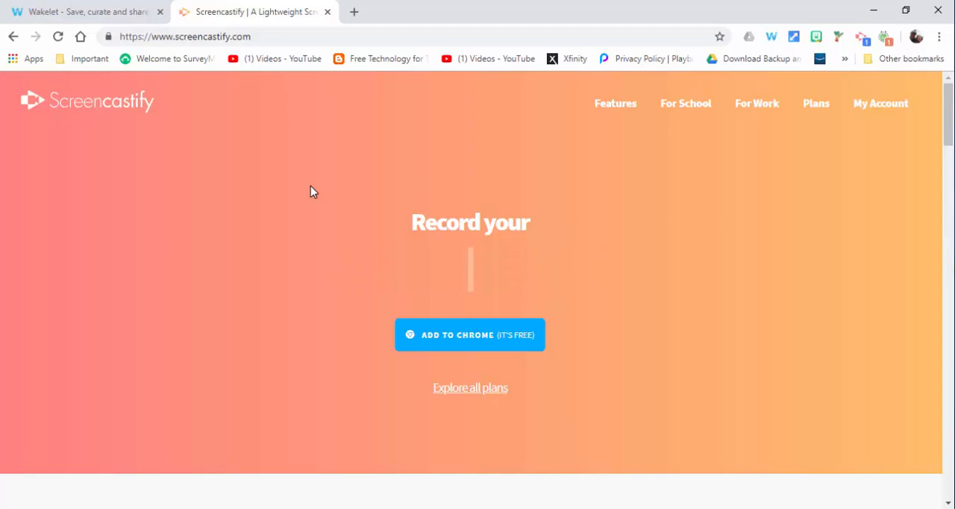
mouse_move(863, 44)
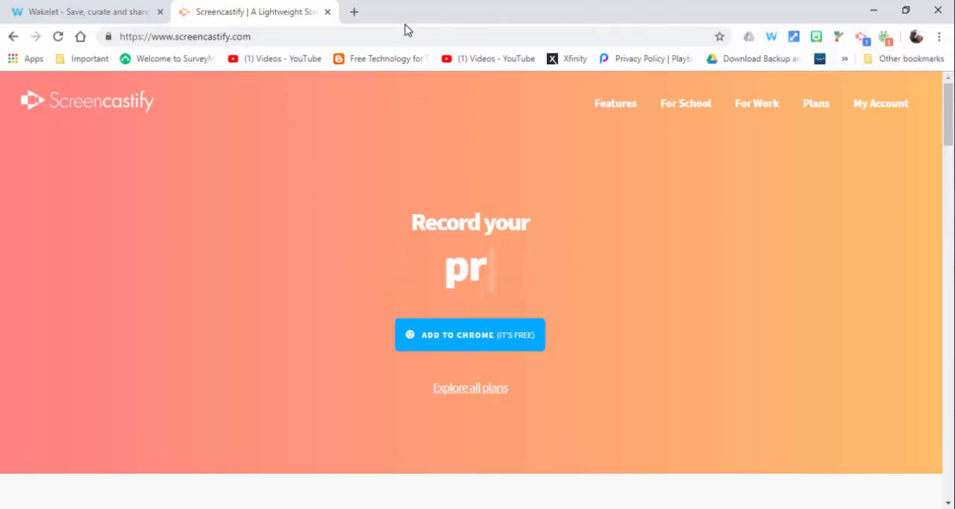
left_click(327, 12)
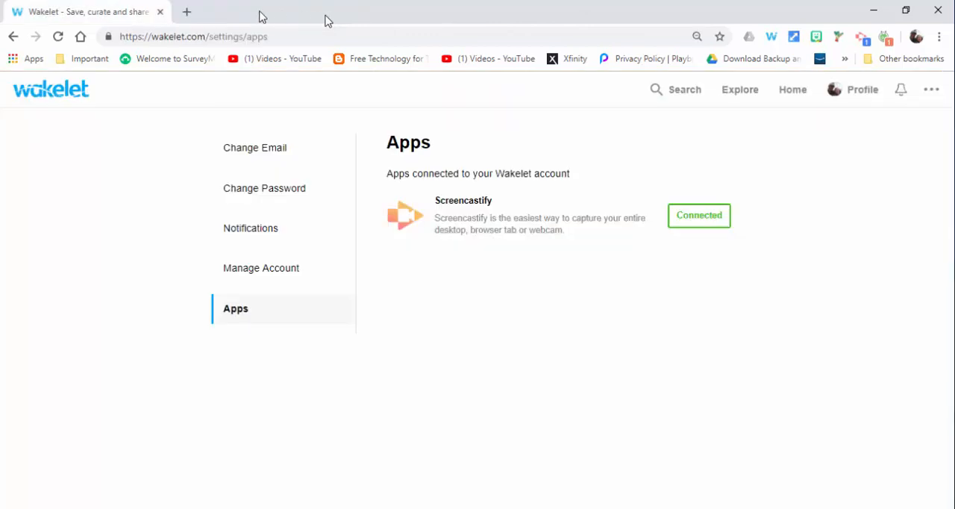
mouse_move(857, 37)
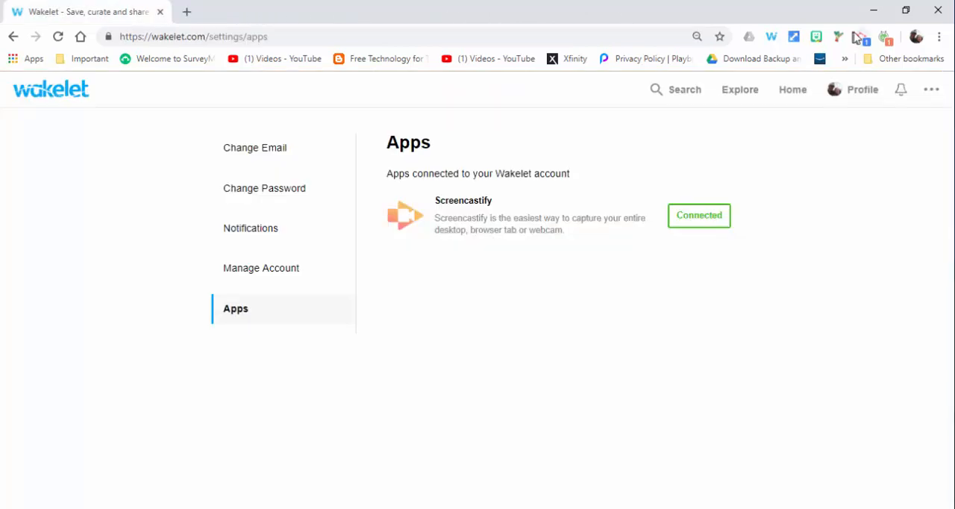
- Start a Screencastify desktop recording for Wakelet, accepting the Record for Wakelet notice
left_click(862, 37)
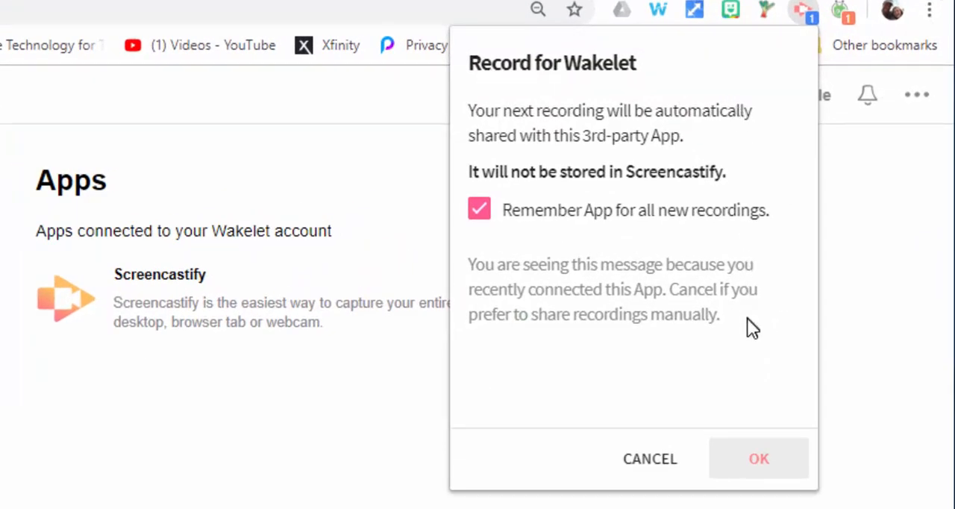
left_click(758, 458)
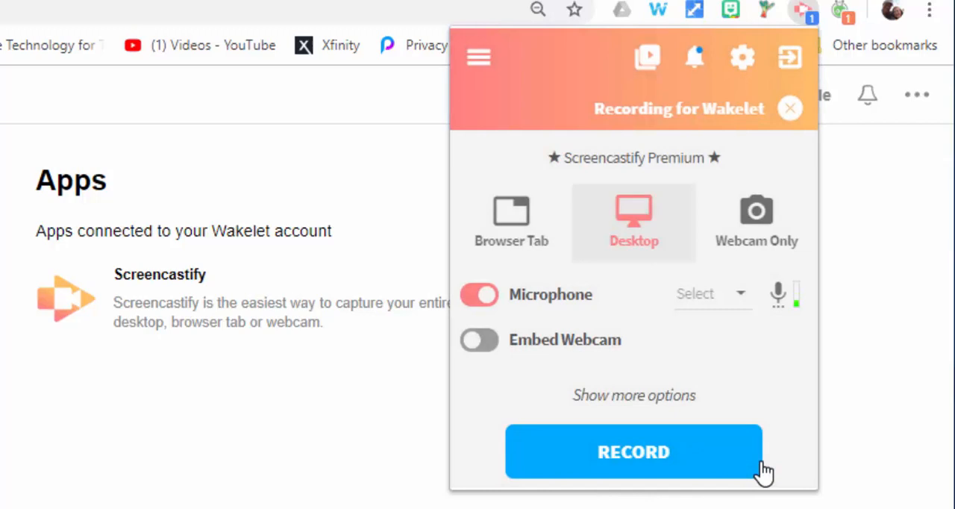
mouse_move(612, 127)
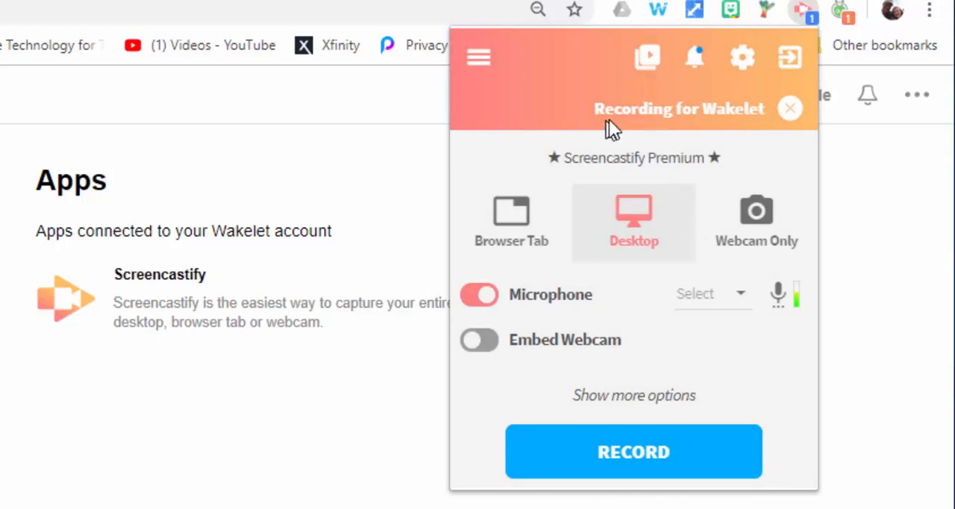
mouse_move(723, 247)
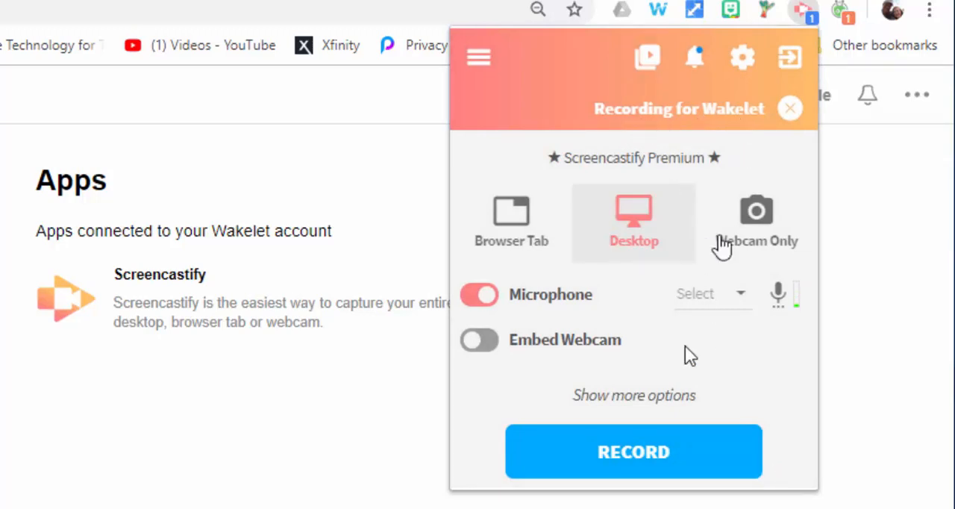
left_click(790, 107)
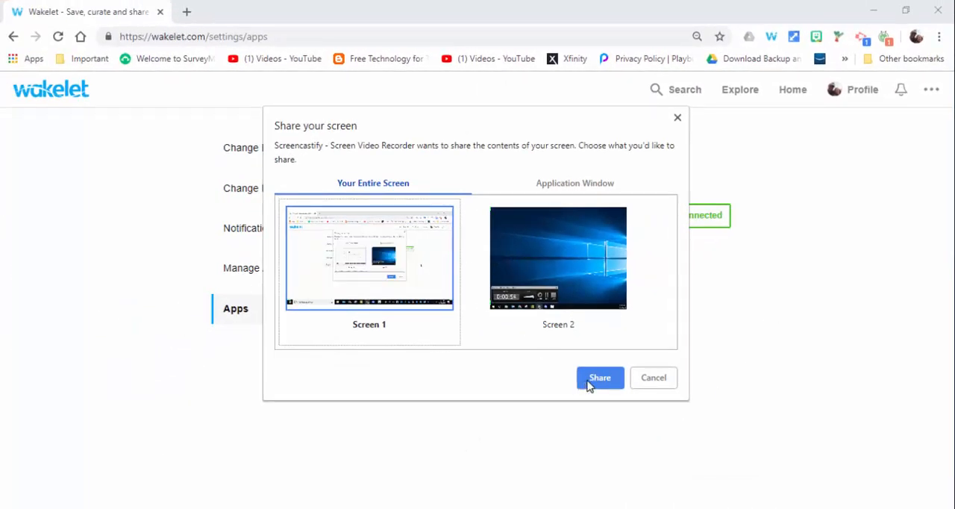
- Share Screen 1, record the Wakelet Apps page, then stop sharing to finish the recording
left_click(600, 376)
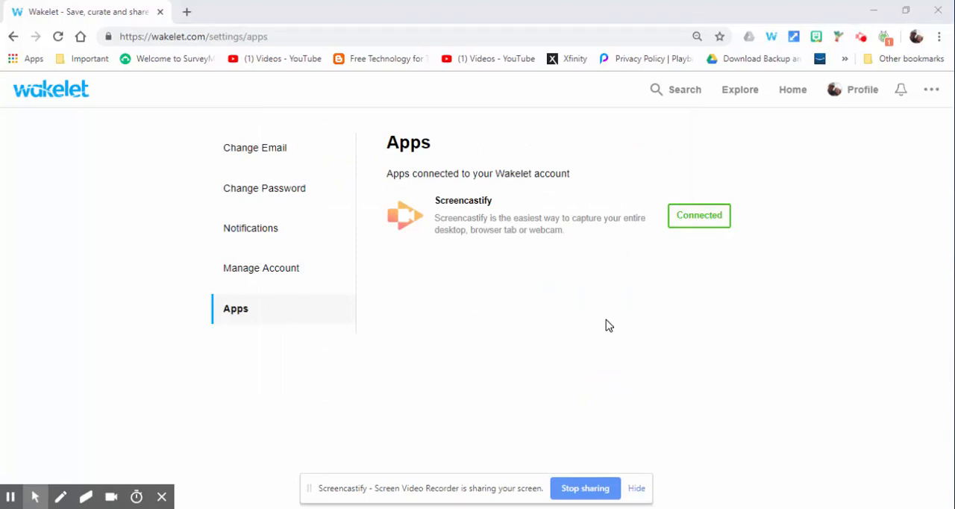
mouse_move(585, 488)
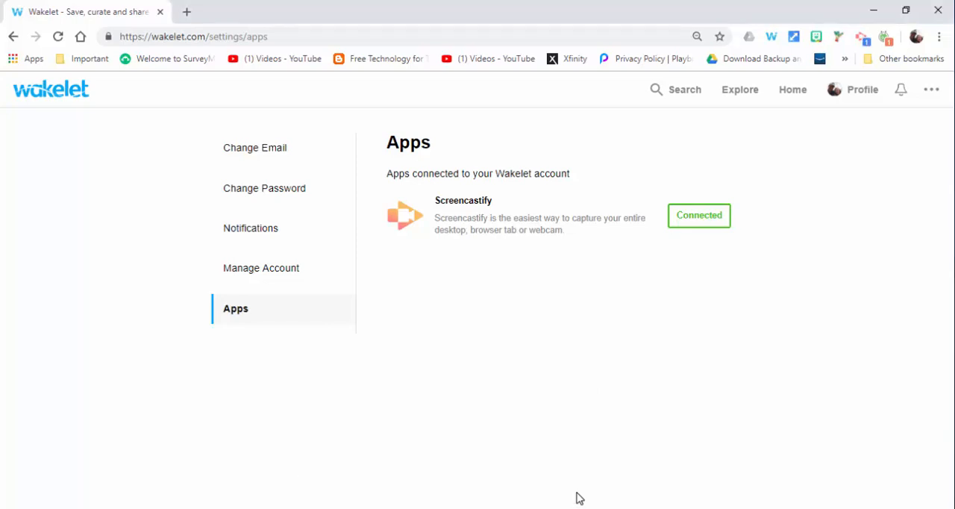
mouse_move(669, 386)
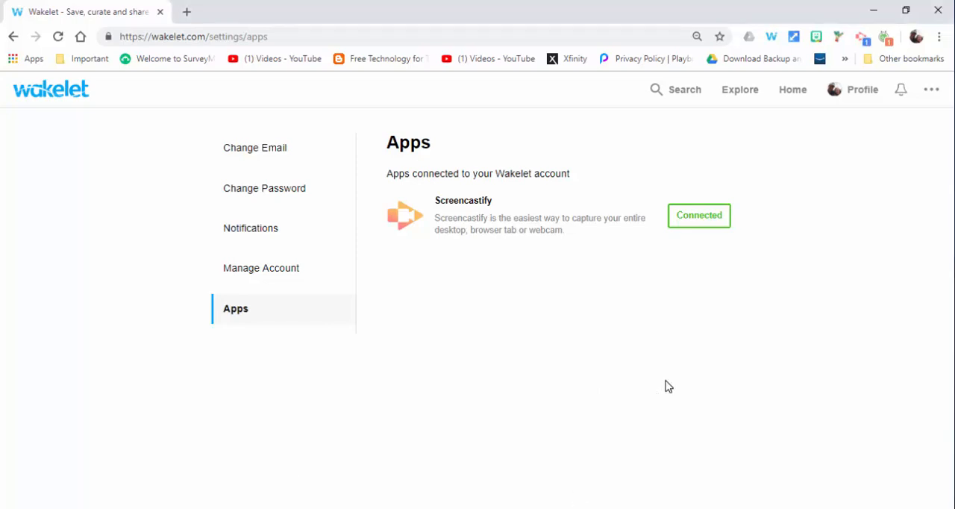
mouse_move(752, 294)
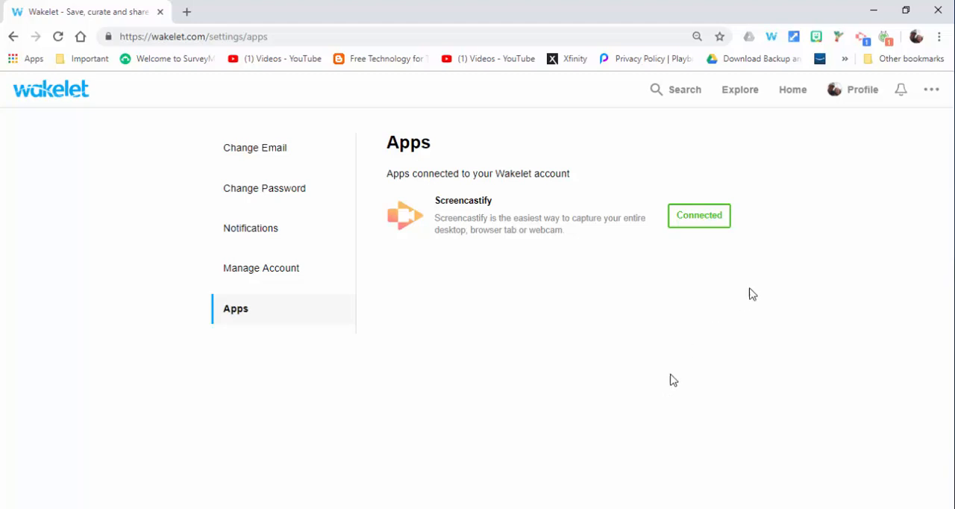
left_click(699, 215)
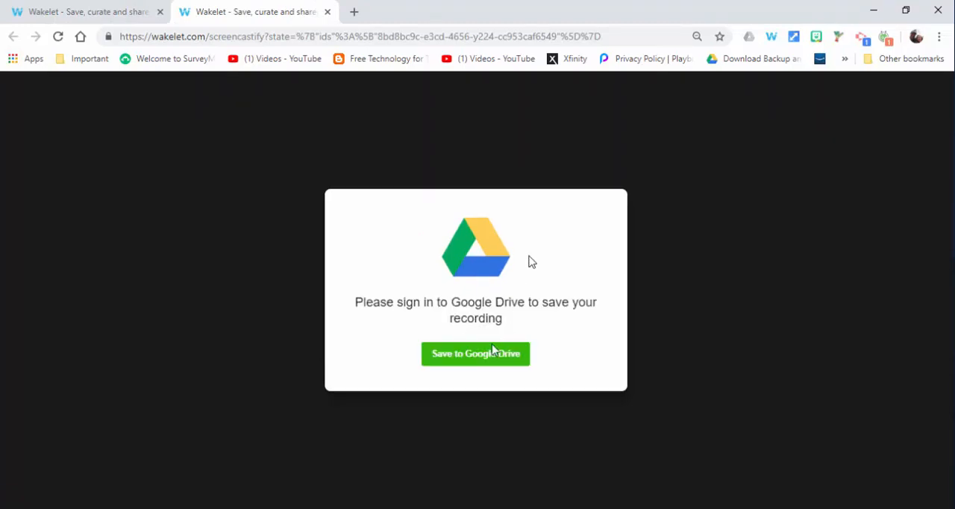
- Save the recording to Google Drive, signing in and allowing Wakelet access to Drive files
left_click(475, 353)
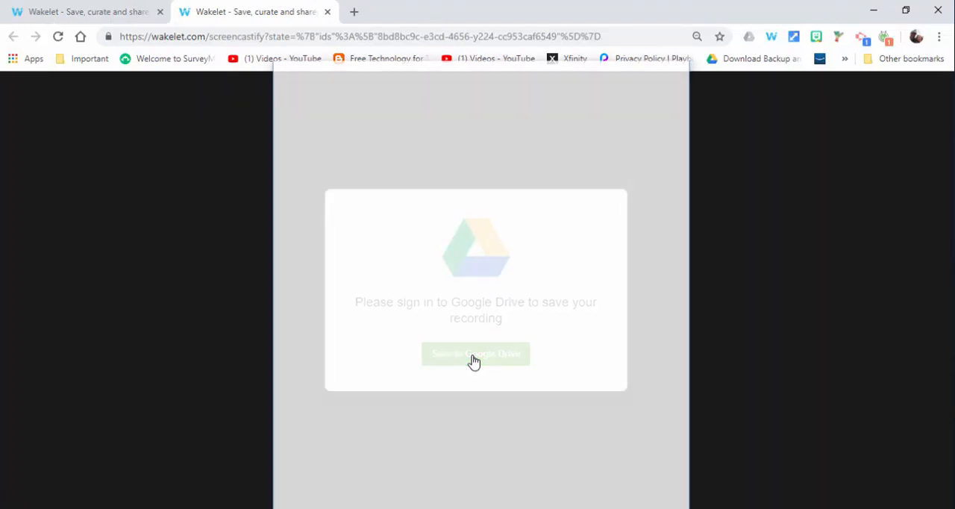
left_click(474, 353)
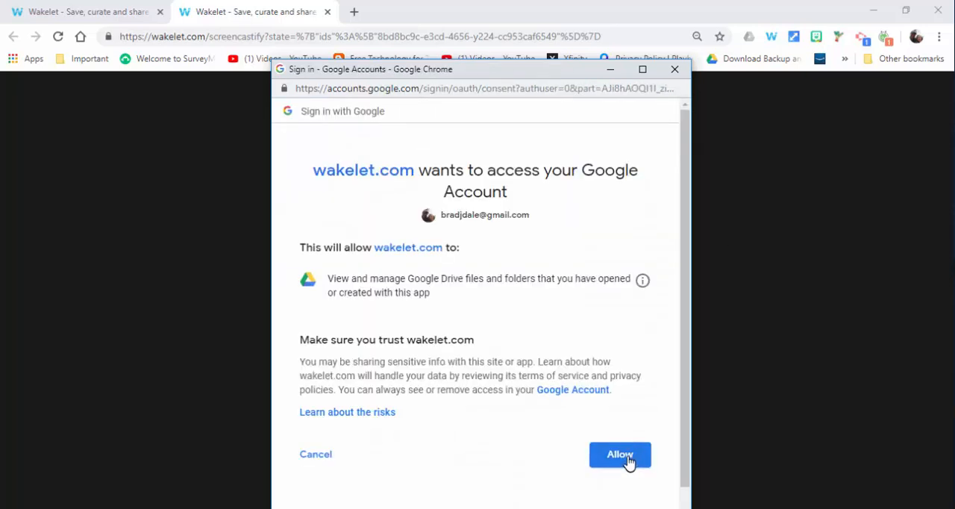
left_click(621, 454)
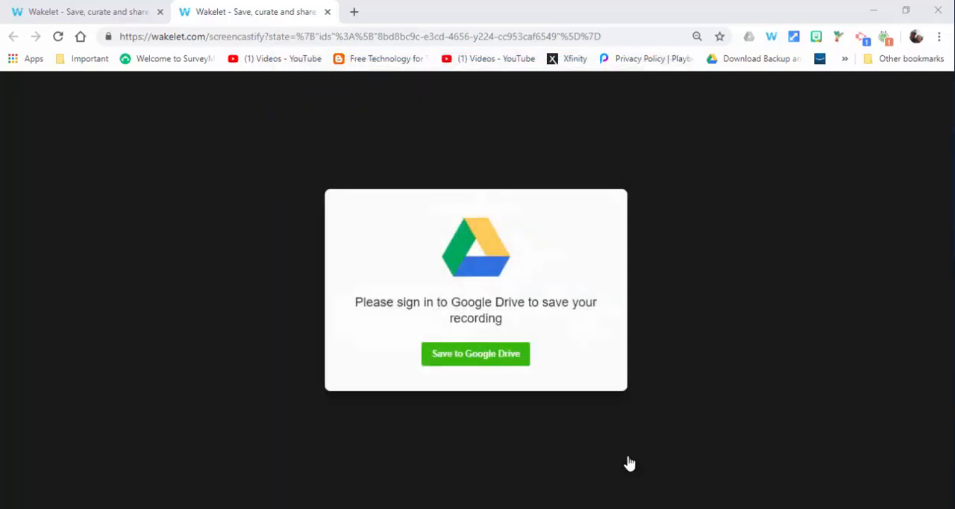
left_click(475, 354)
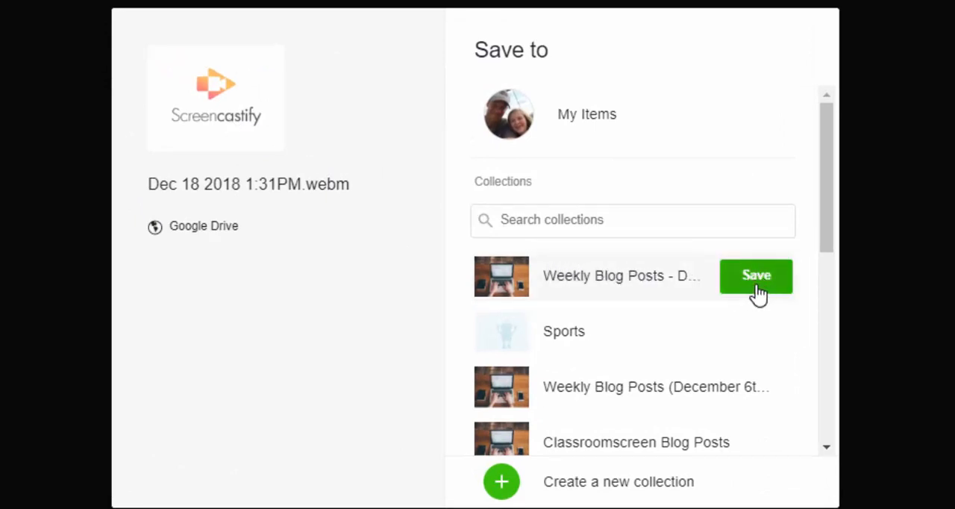
- Save Dec 18 2018 1:31PM.webm into the Weekly Blog Posts collection
left_click(755, 274)
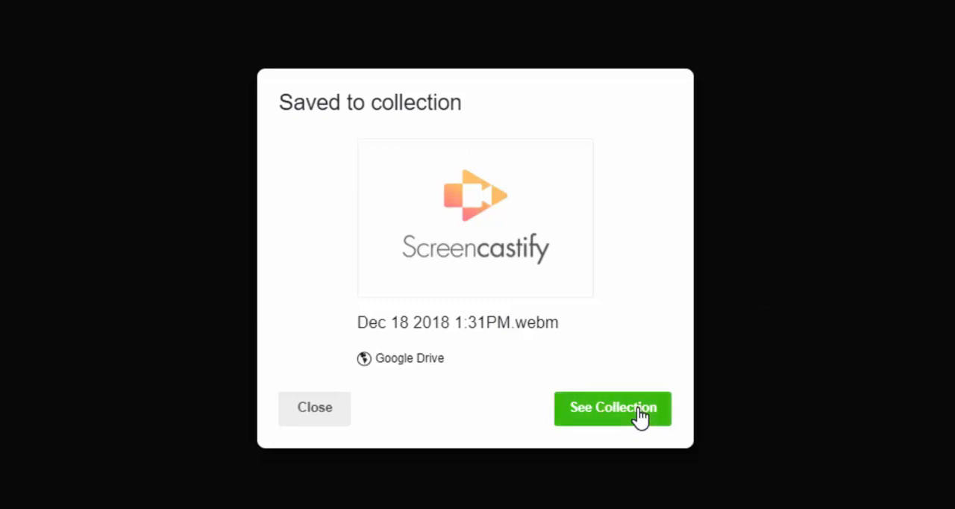
- View the Weekly Blog Posts collection and open Dec 18 2018 1:31PM.webm in Google Drive
left_click(612, 409)
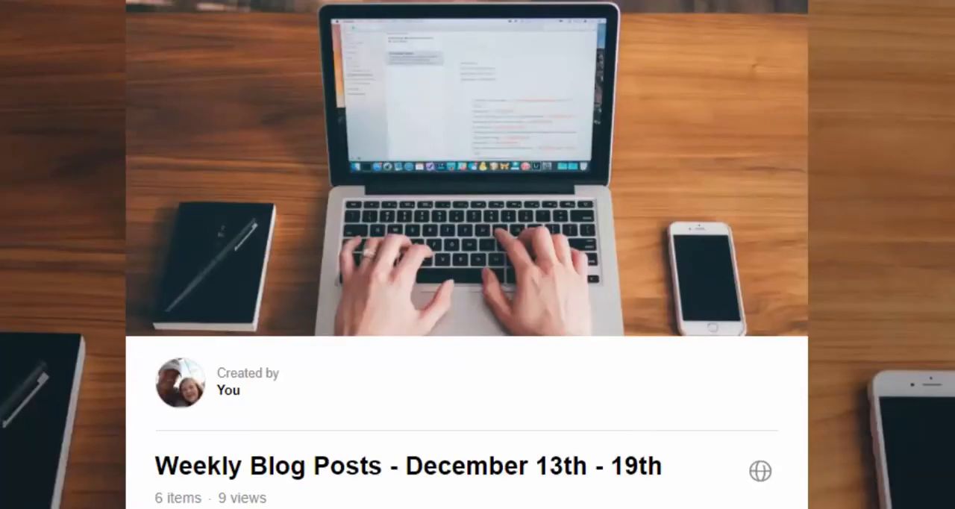
scroll("down", 3)
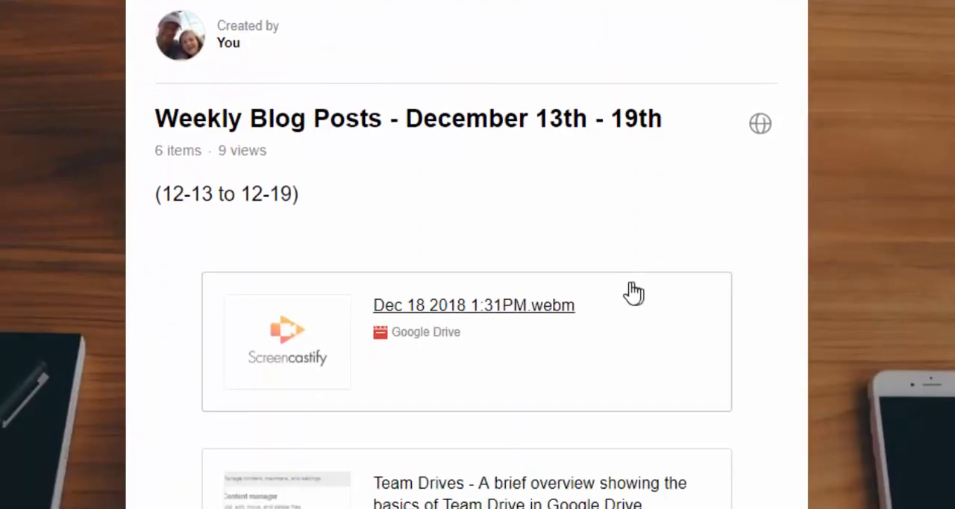
mouse_move(522, 313)
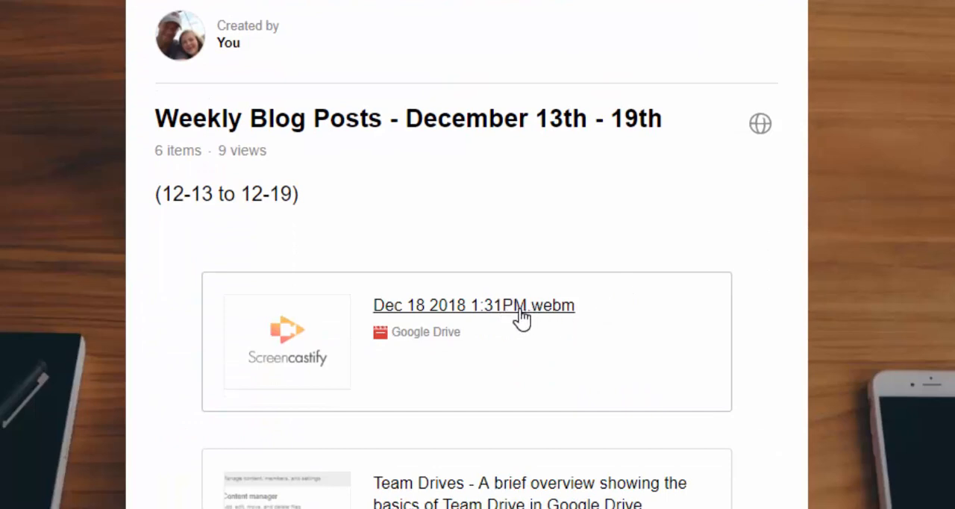
left_click(473, 304)
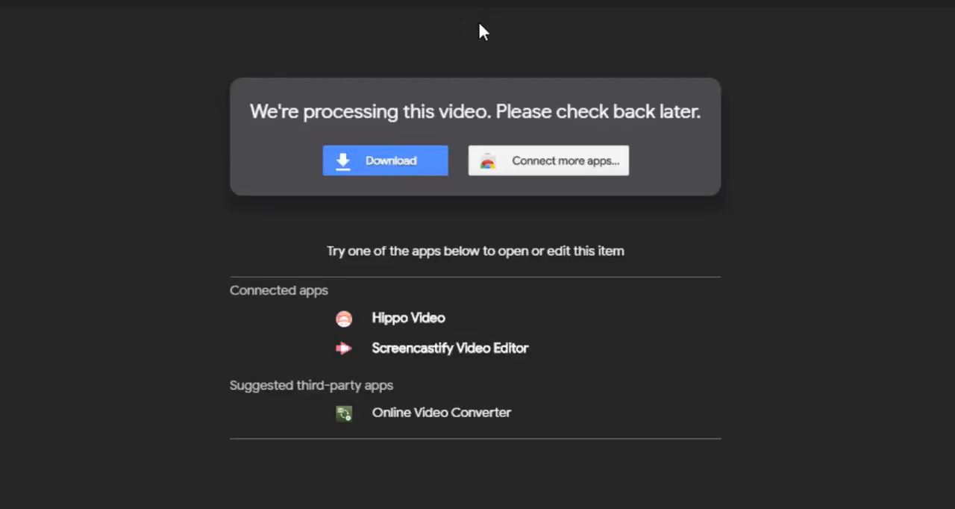
mouse_move(532, 24)
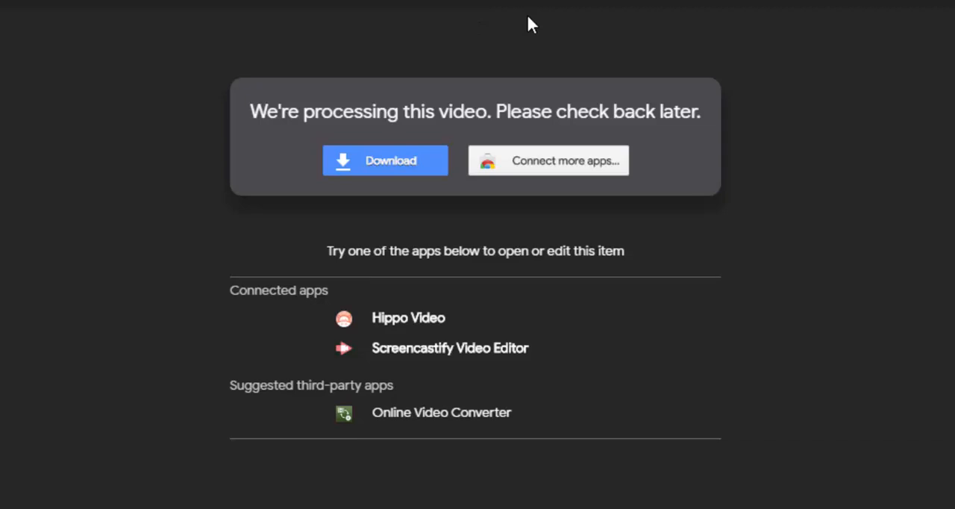